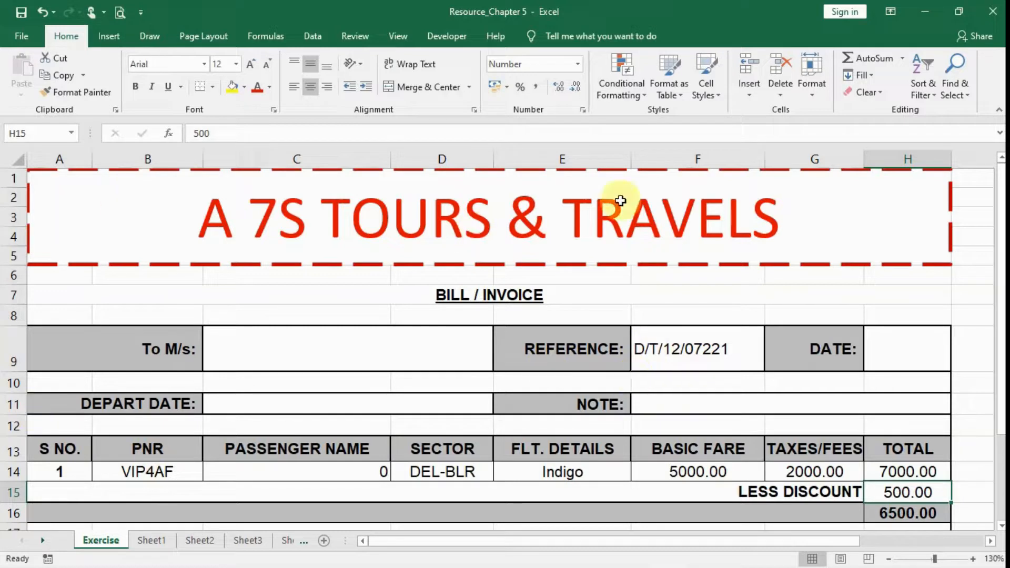
{"action": "mouse_move", "coordinate": [962, 364]}
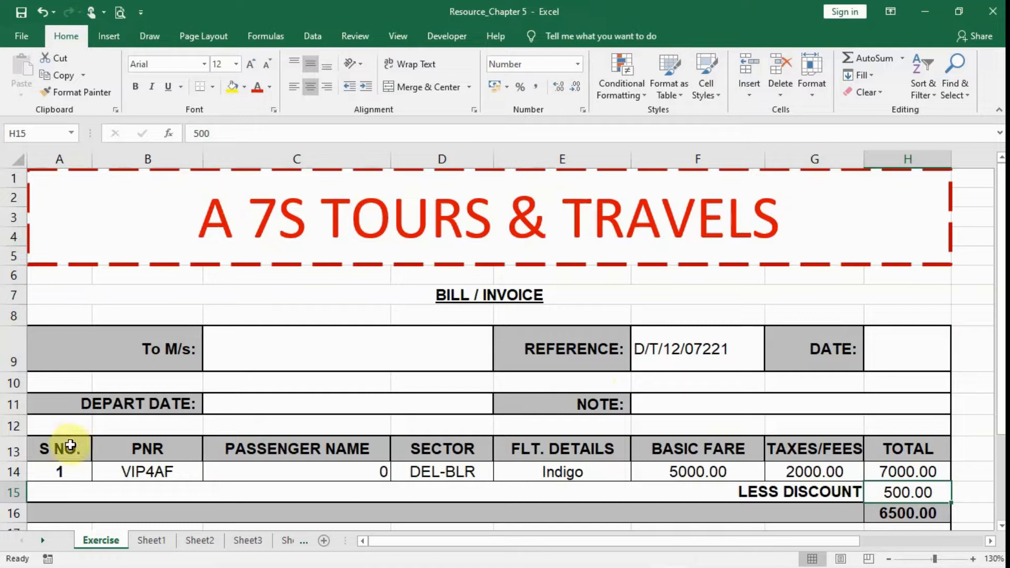
{"action": "mouse_move", "coordinate": [779, 257]}
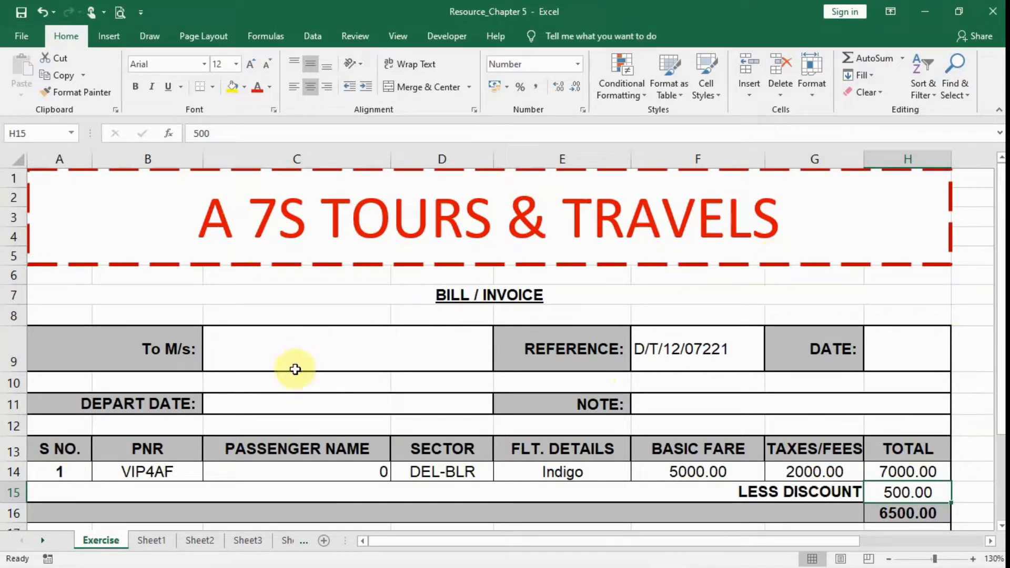
{"action": "left_click", "coordinate": [275, 345]}
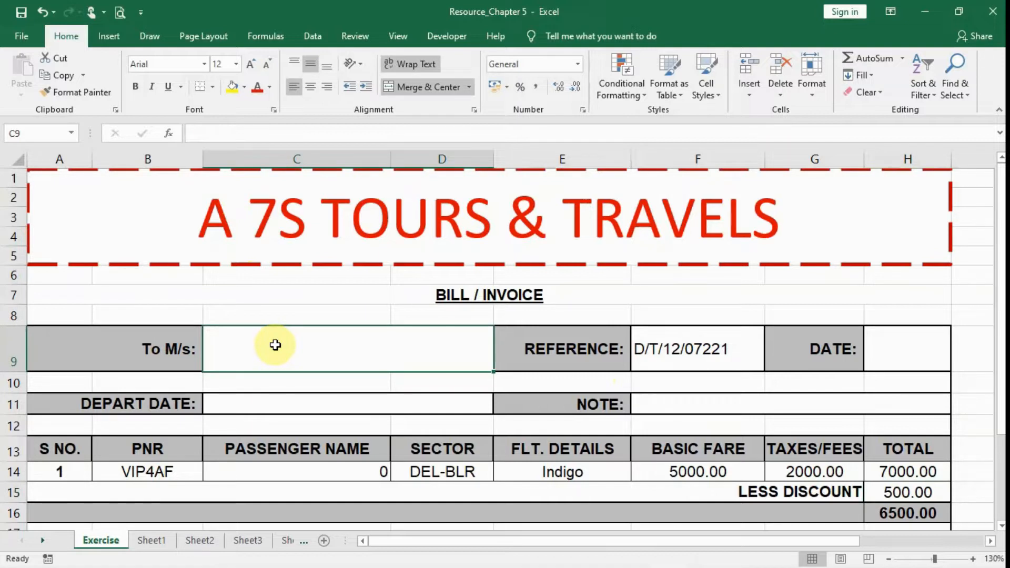
{"action": "type", "text": "M"}
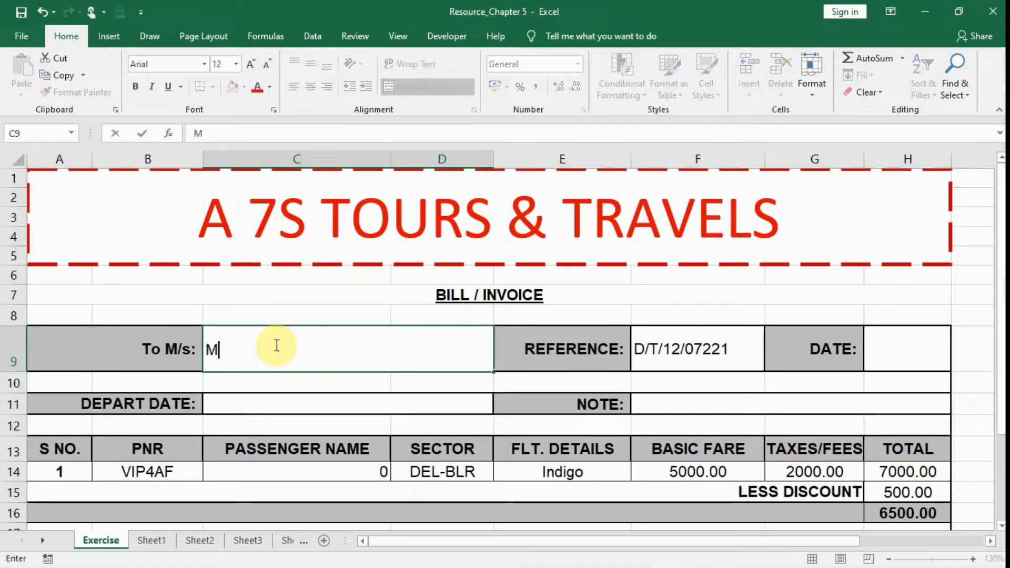
{"action": "type", "text": "r A K"}
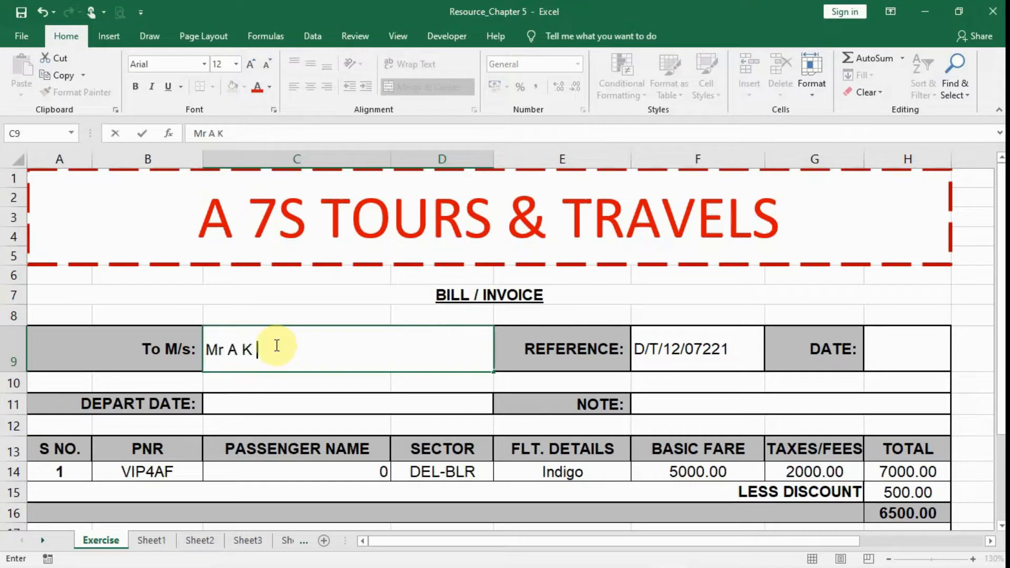
{"action": "type", "text": "Ghosh"}
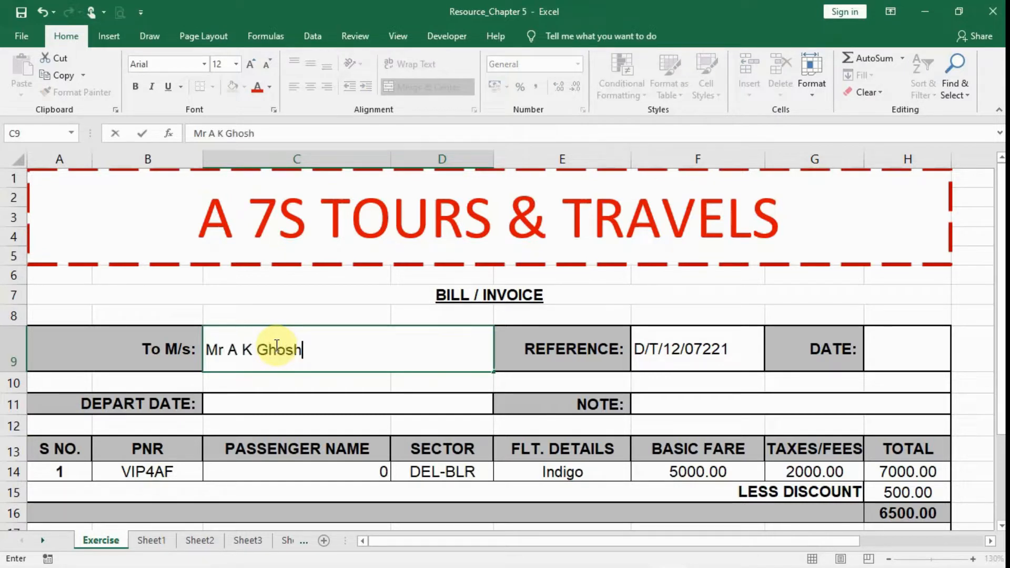
{"action": "key", "text": "Enter"}
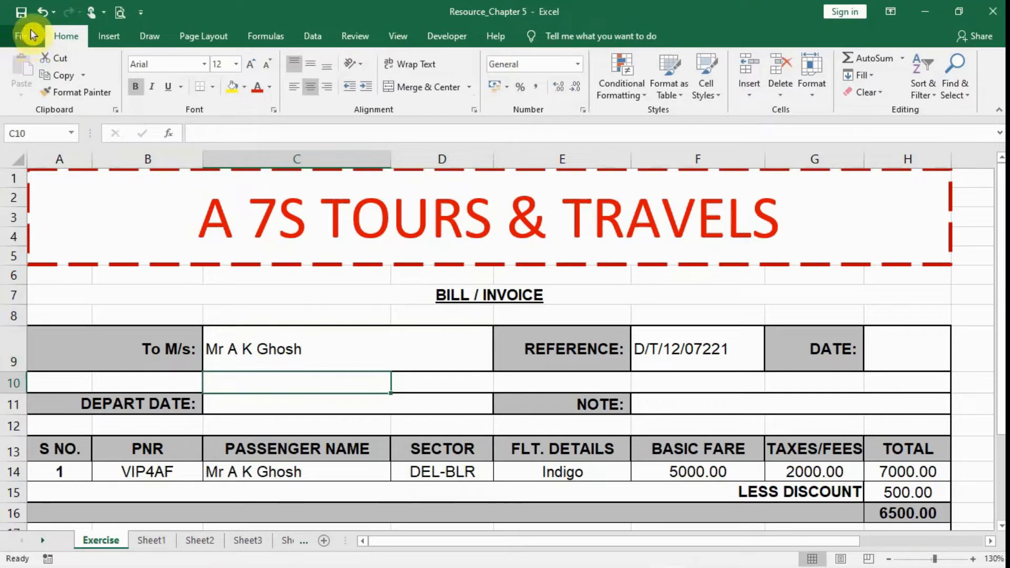
- Open the Save As dialog via File > Save As > Browse
{"action": "left_click", "coordinate": [22, 36]}
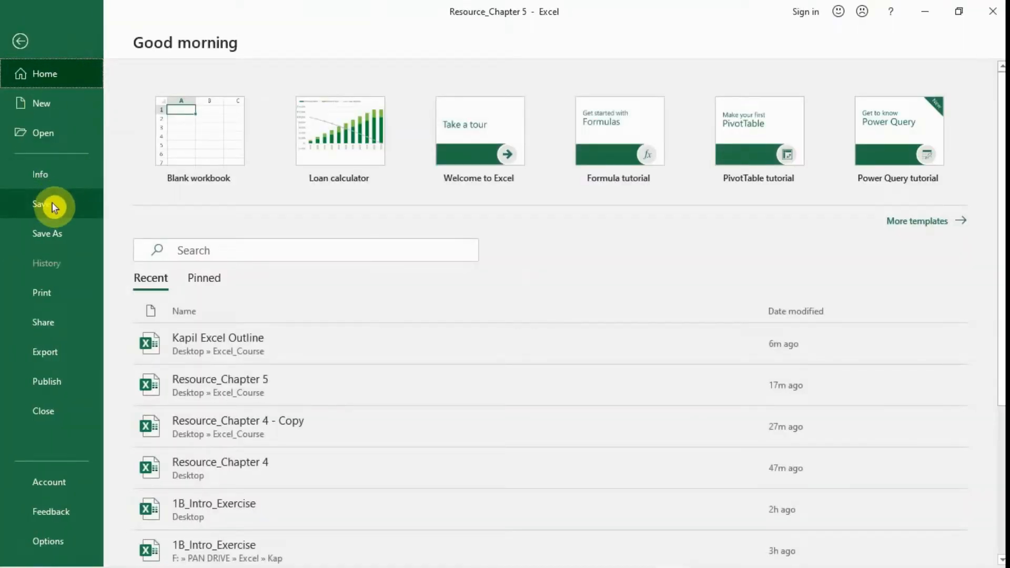
{"action": "left_click", "coordinate": [46, 233]}
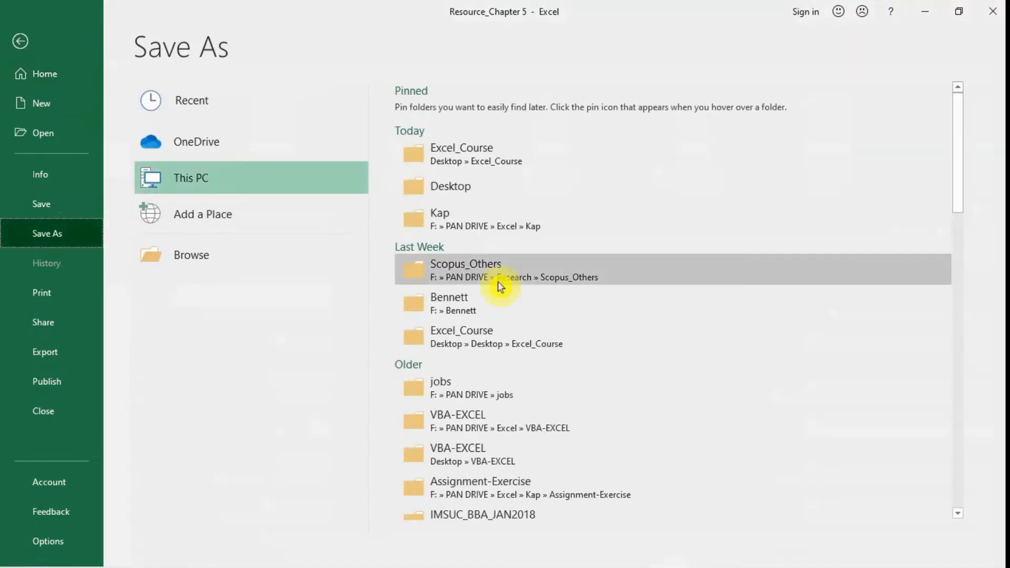
{"action": "mouse_move", "coordinate": [180, 295]}
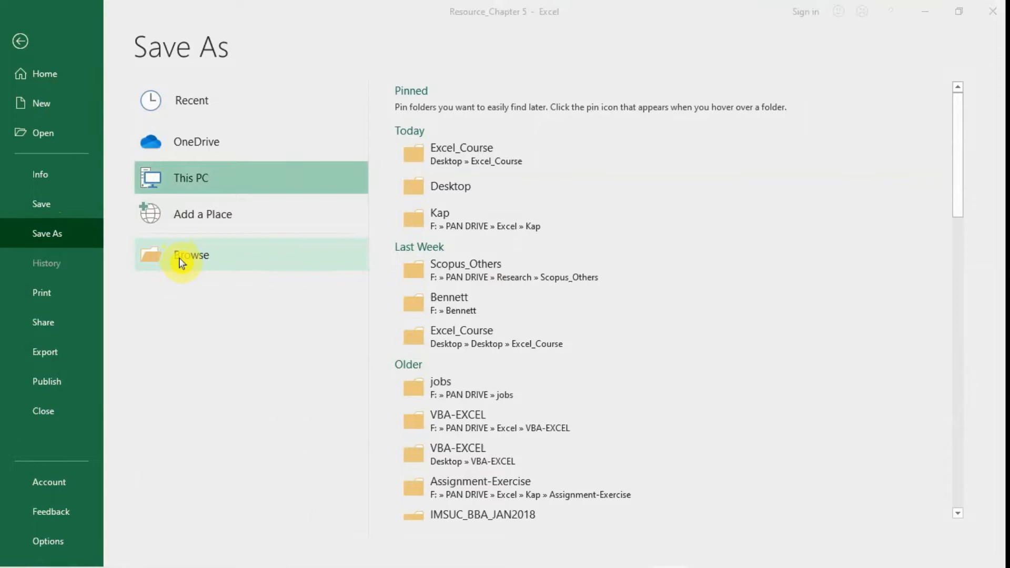
{"action": "left_click", "coordinate": [185, 255]}
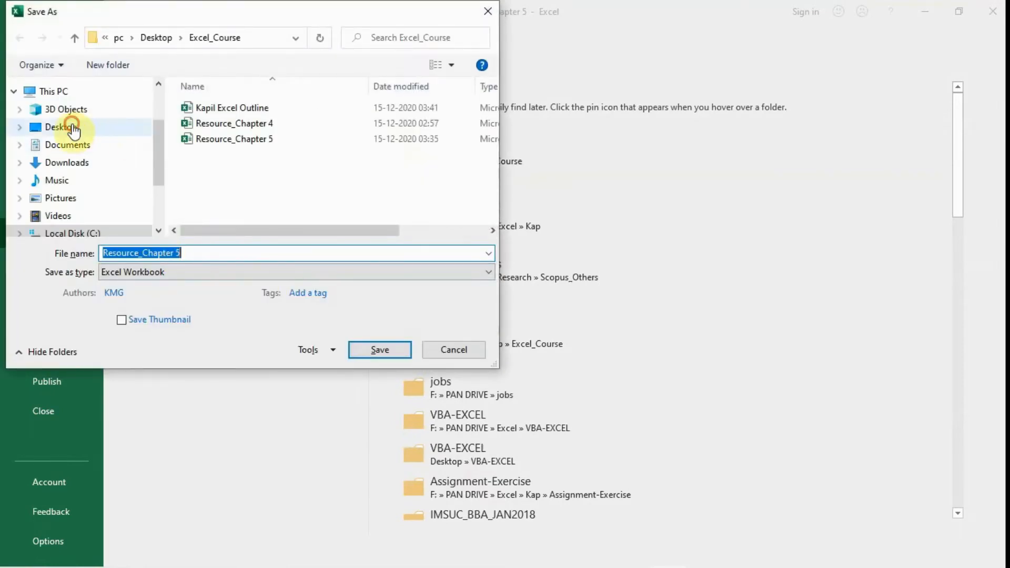
- Choose the Desktop as the save location and start typing 'AirTicket' as the file name
{"action": "left_click", "coordinate": [61, 127]}
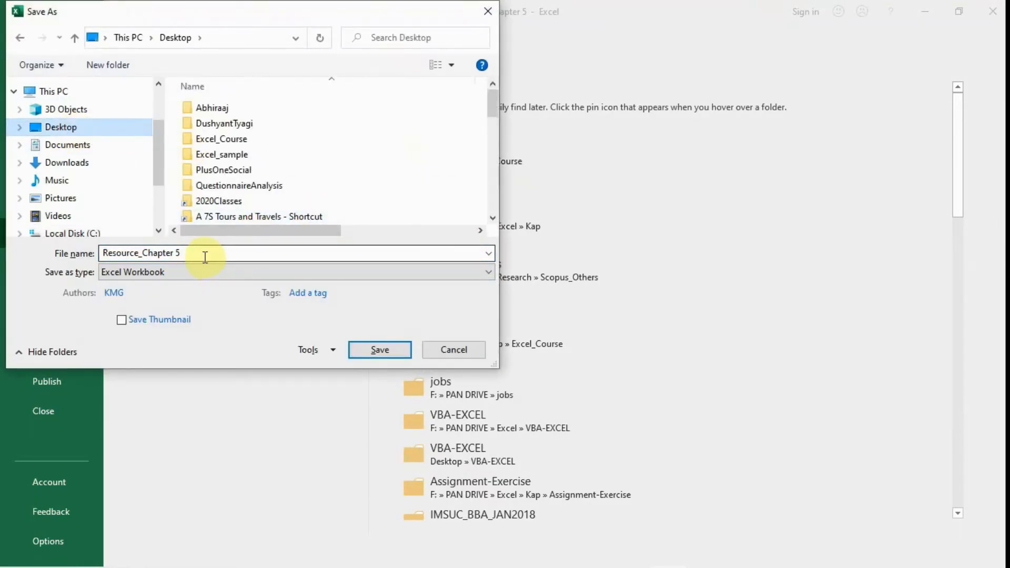
{"action": "type", "text": "A"}
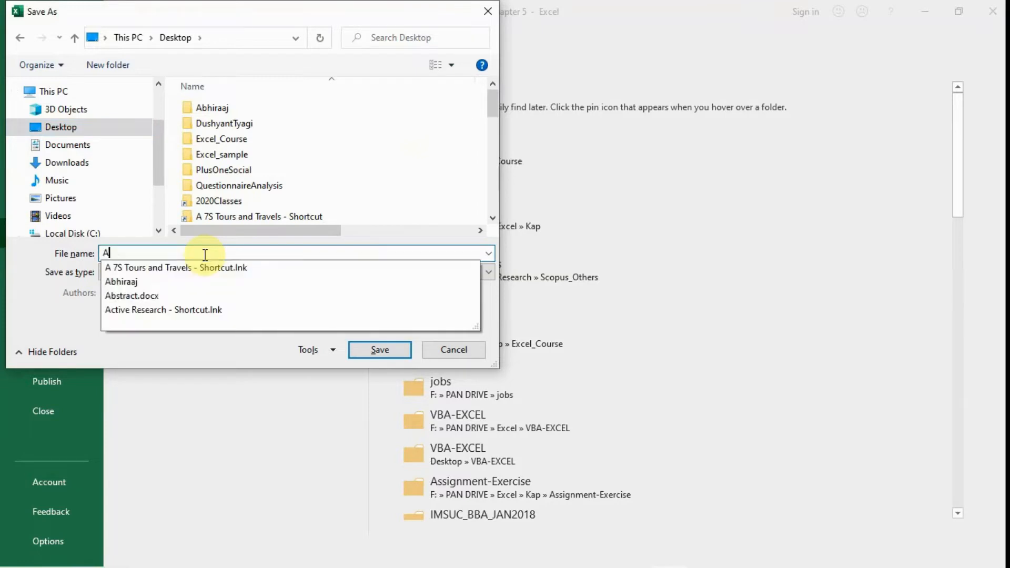
{"action": "type", "text": "irTick"}
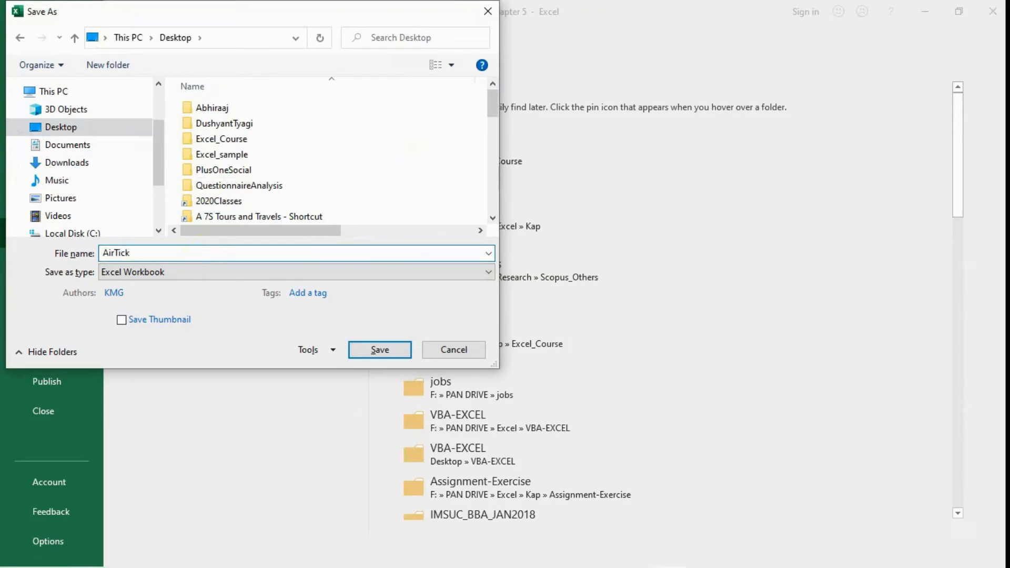
{"action": "mouse_move", "coordinate": [207, 259]}
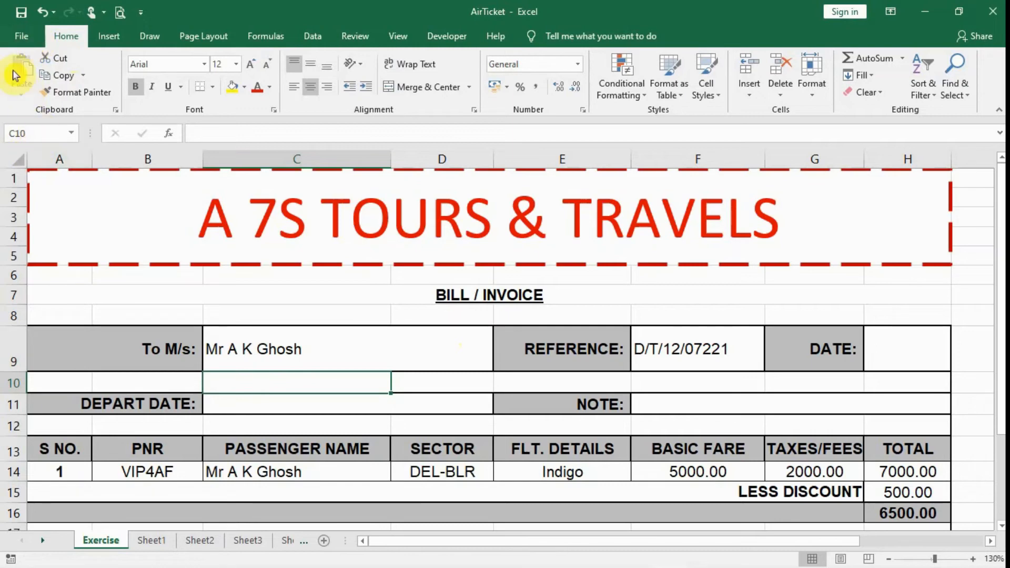
- View the invoice's print preview, leave it, and switch to the empty Sheet3
{"action": "left_click", "coordinate": [21, 36]}
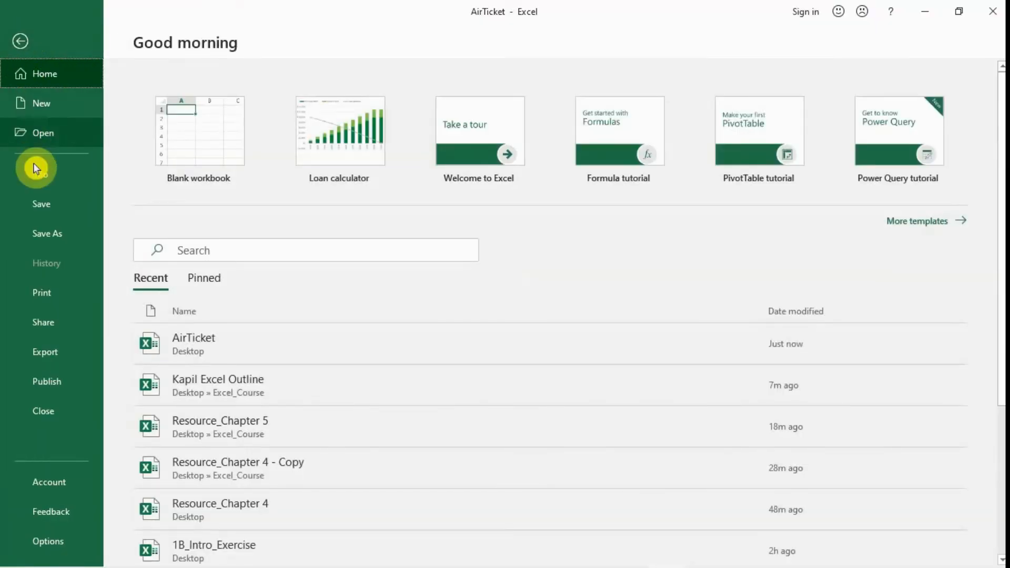
{"action": "left_click", "coordinate": [41, 292]}
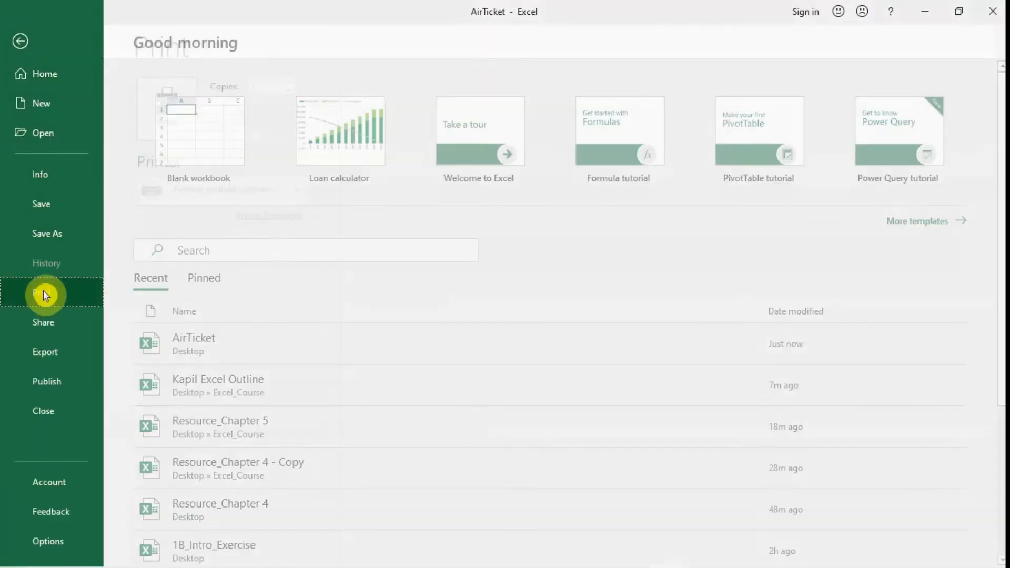
{"action": "left_click", "coordinate": [42, 292]}
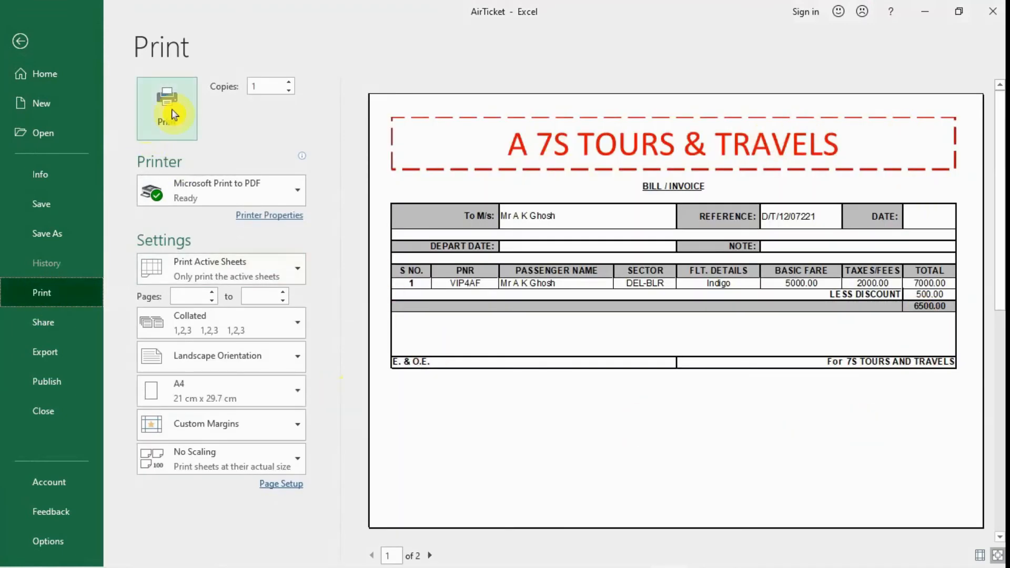
{"action": "mouse_move", "coordinate": [229, 247]}
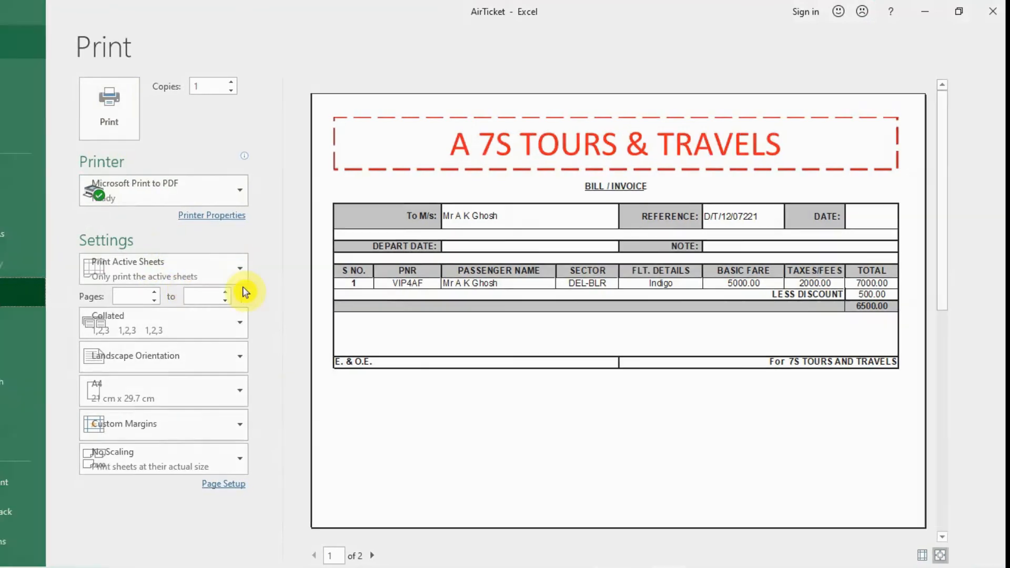
{"action": "key", "text": "Escape"}
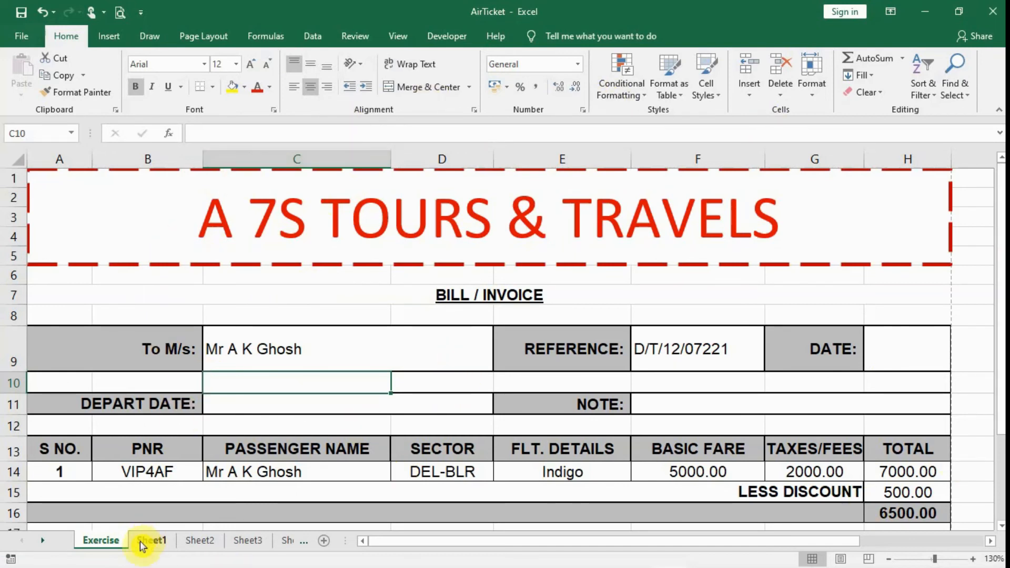
{"action": "left_click", "coordinate": [247, 540]}
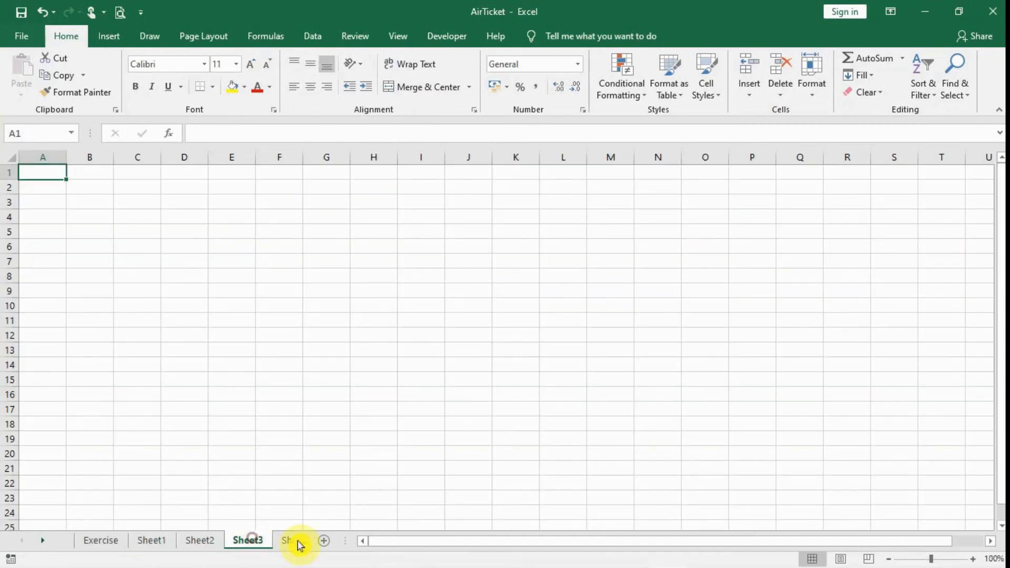